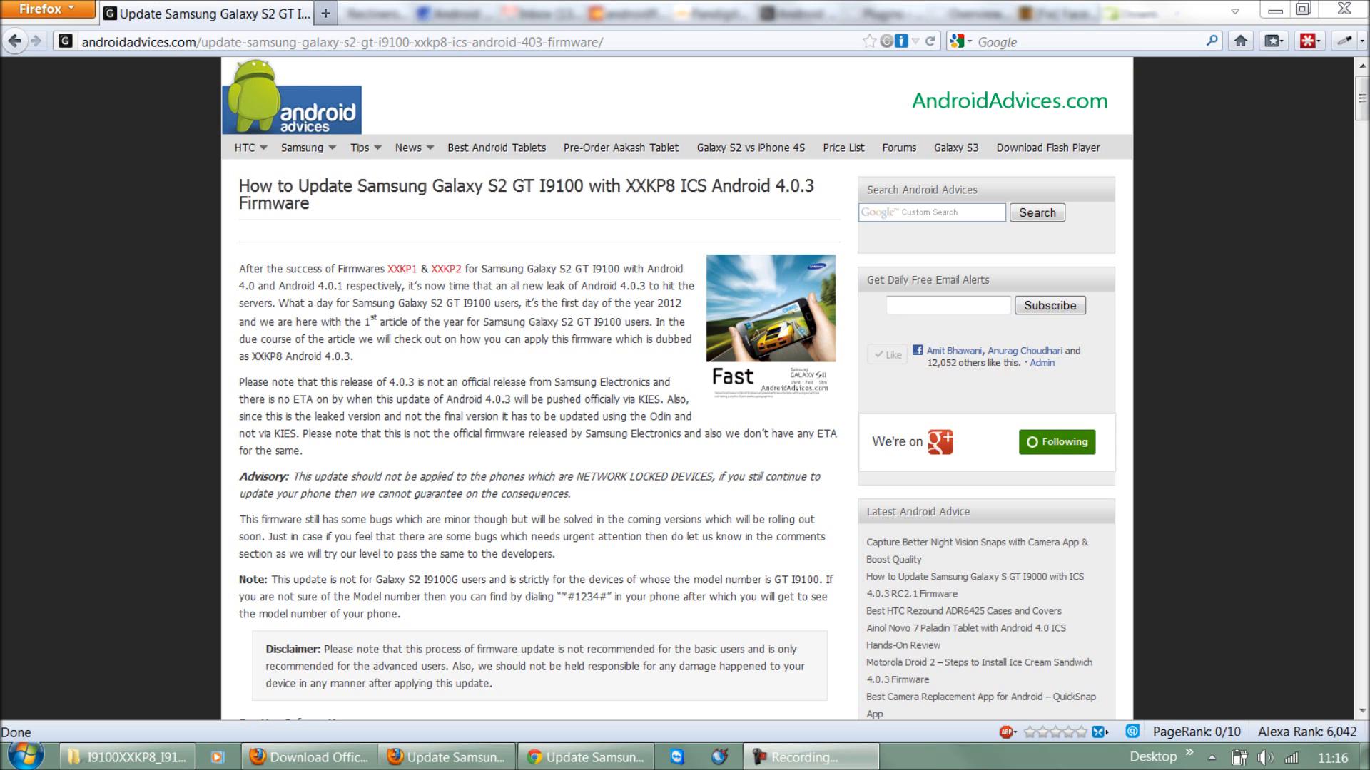
# Skim the Galaxy S2 XXKP8 update article, then show the downloaded firmware folder in Explorer
pyautogui.scroll(-3)
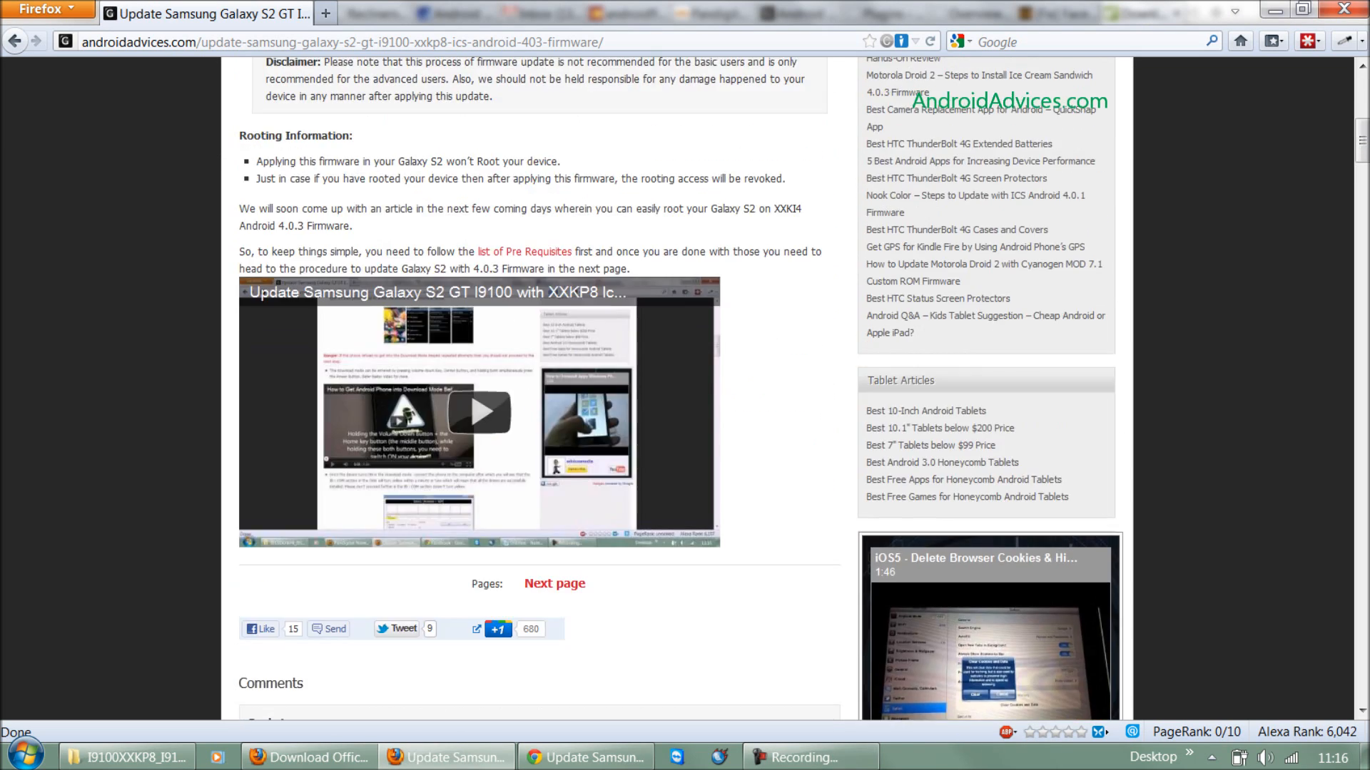
pyautogui.scroll(3)
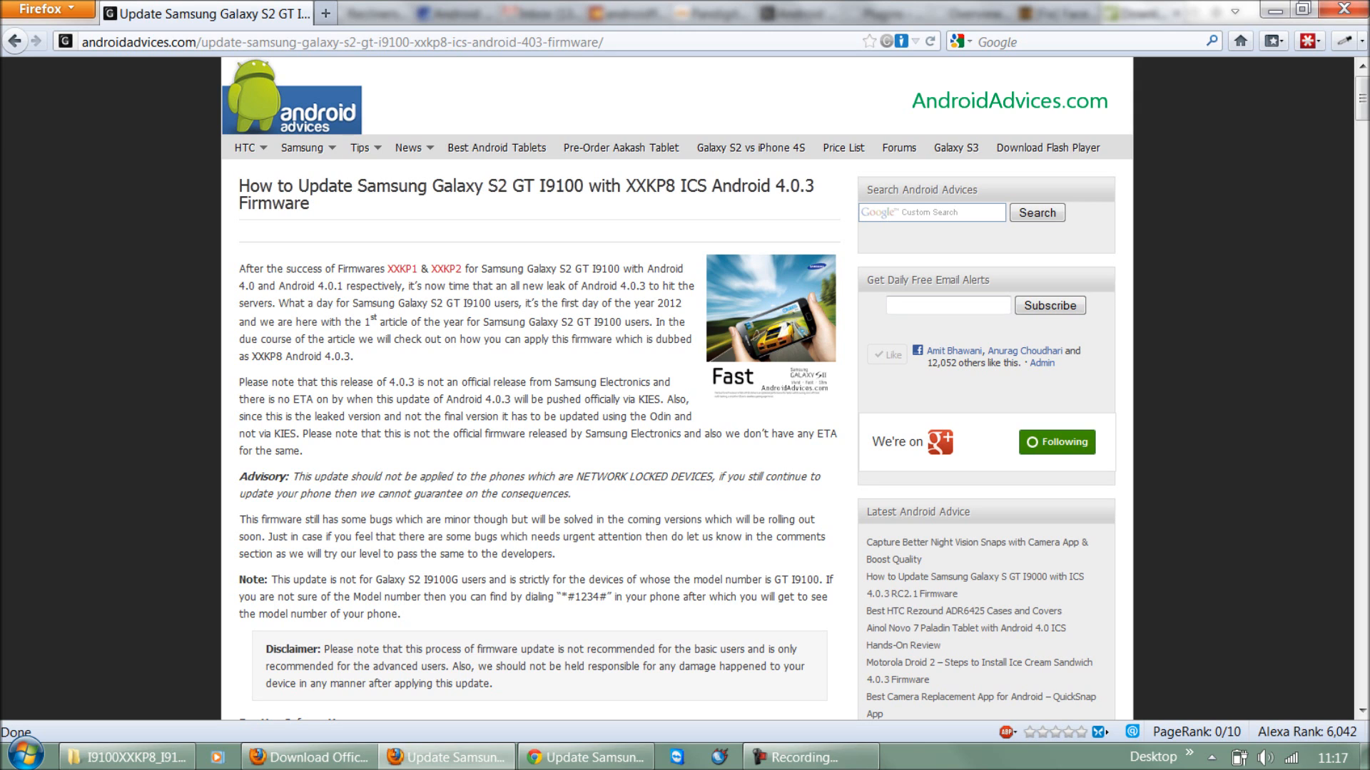
pyautogui.click(127, 756)
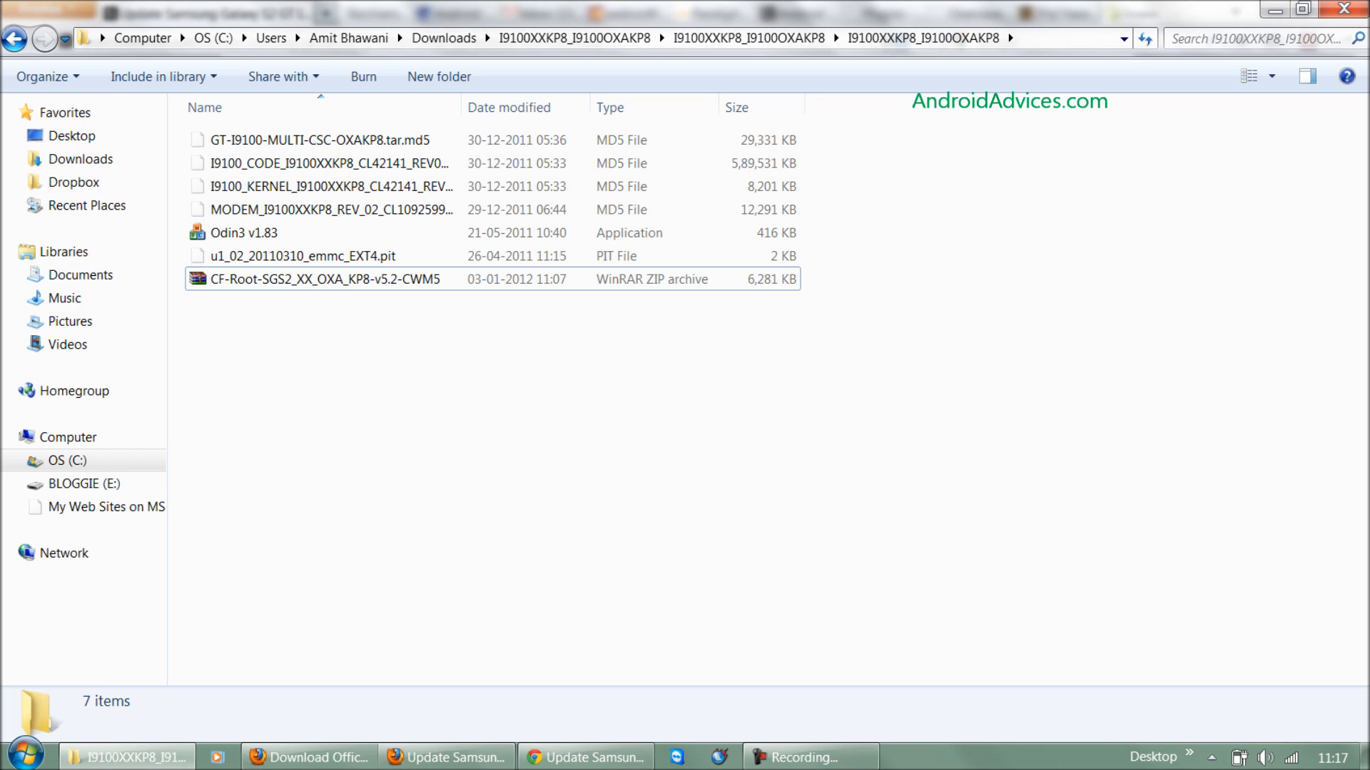
pyautogui.click(444, 756)
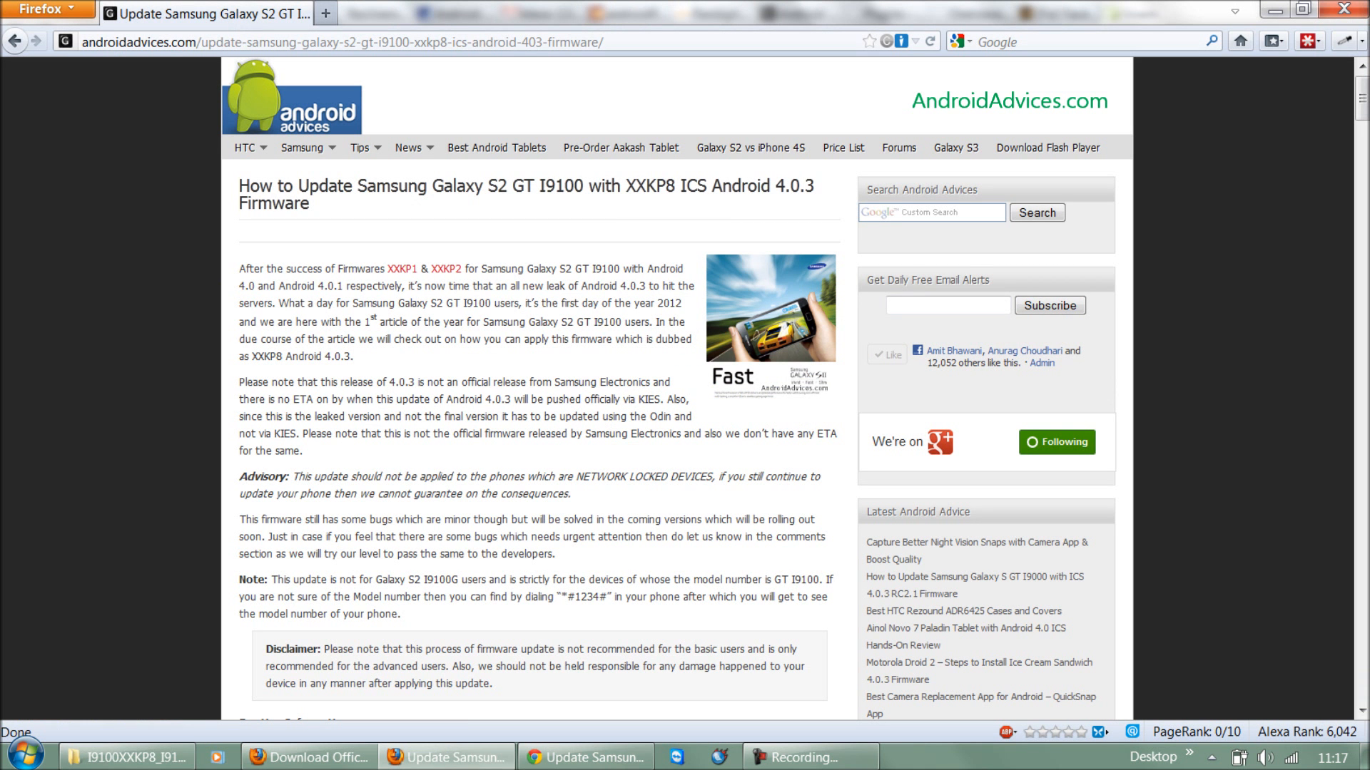
pyautogui.click(129, 756)
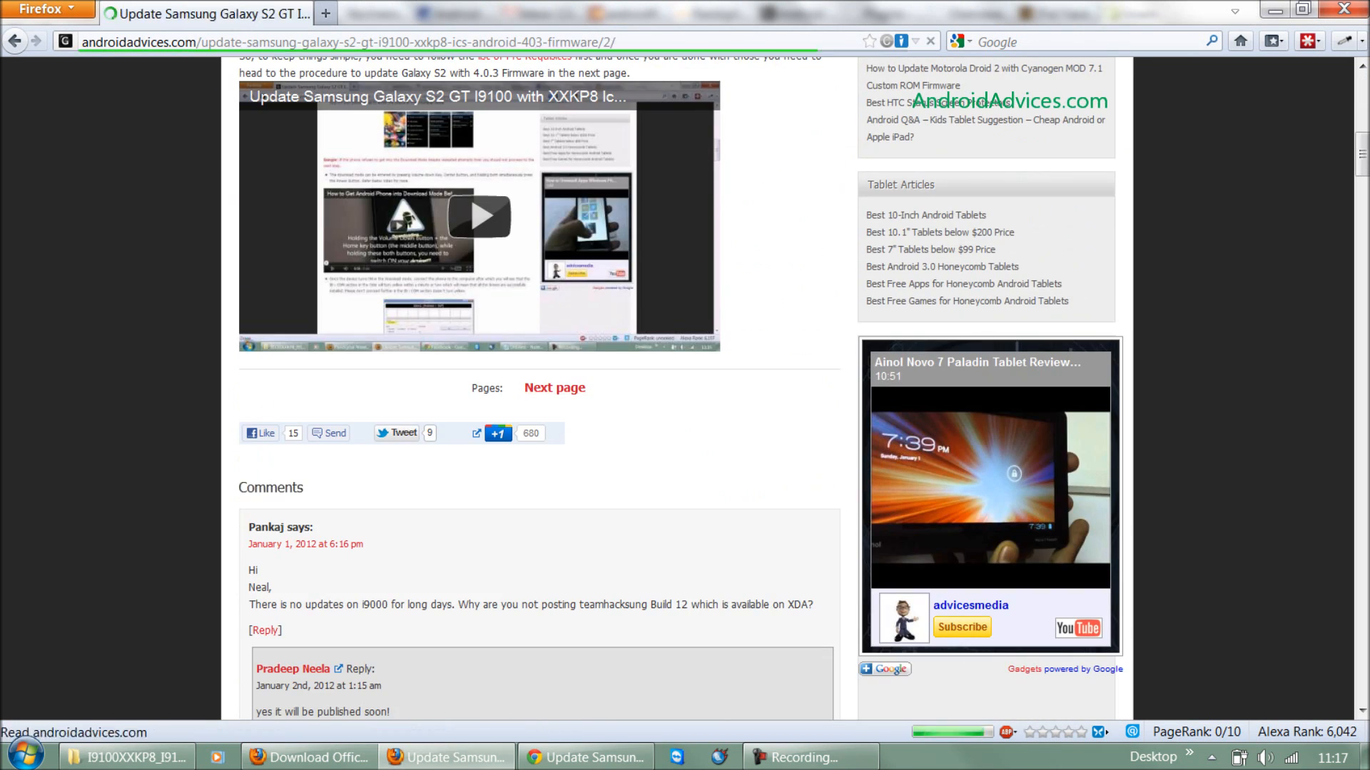
pyautogui.scroll(-3)
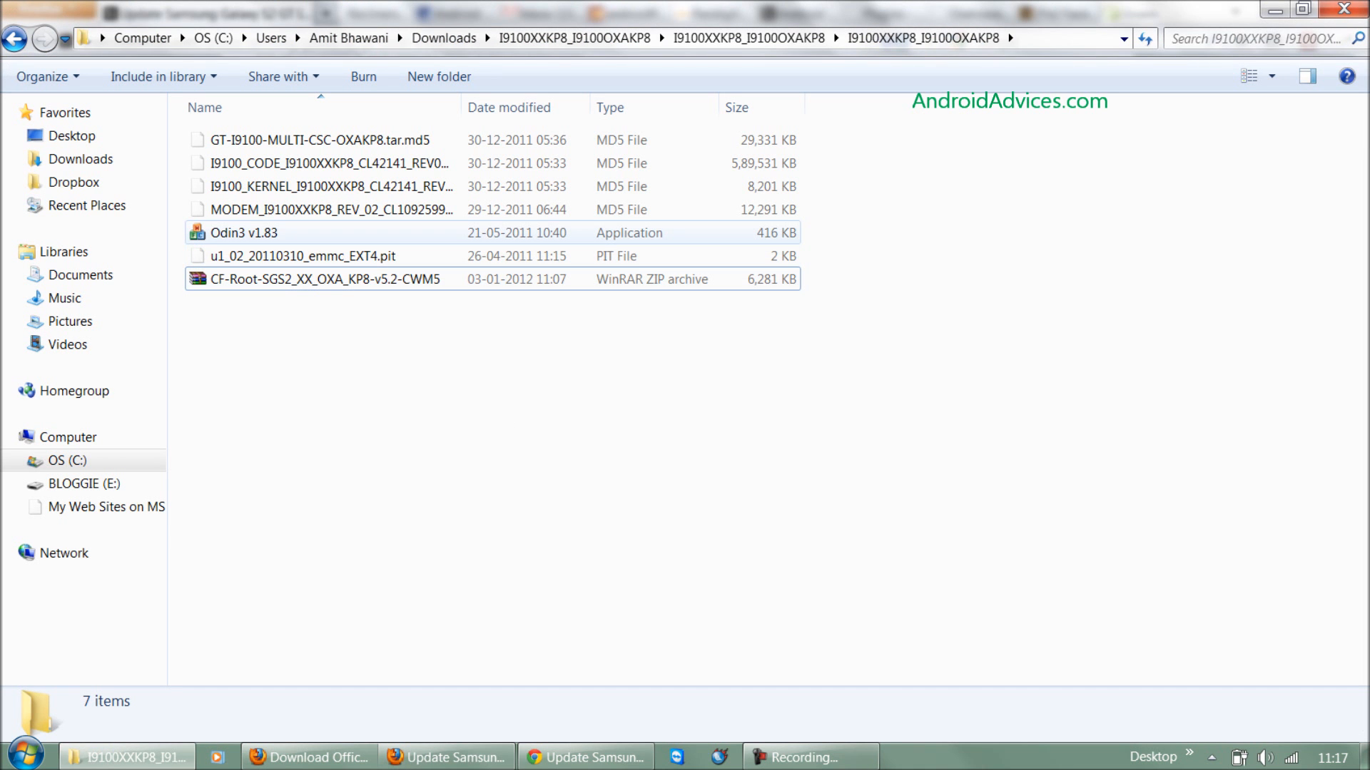
# Launch Odin3 v1.83 from the folder and allow it elevated permissions via UAC
pyautogui.click(242, 233)
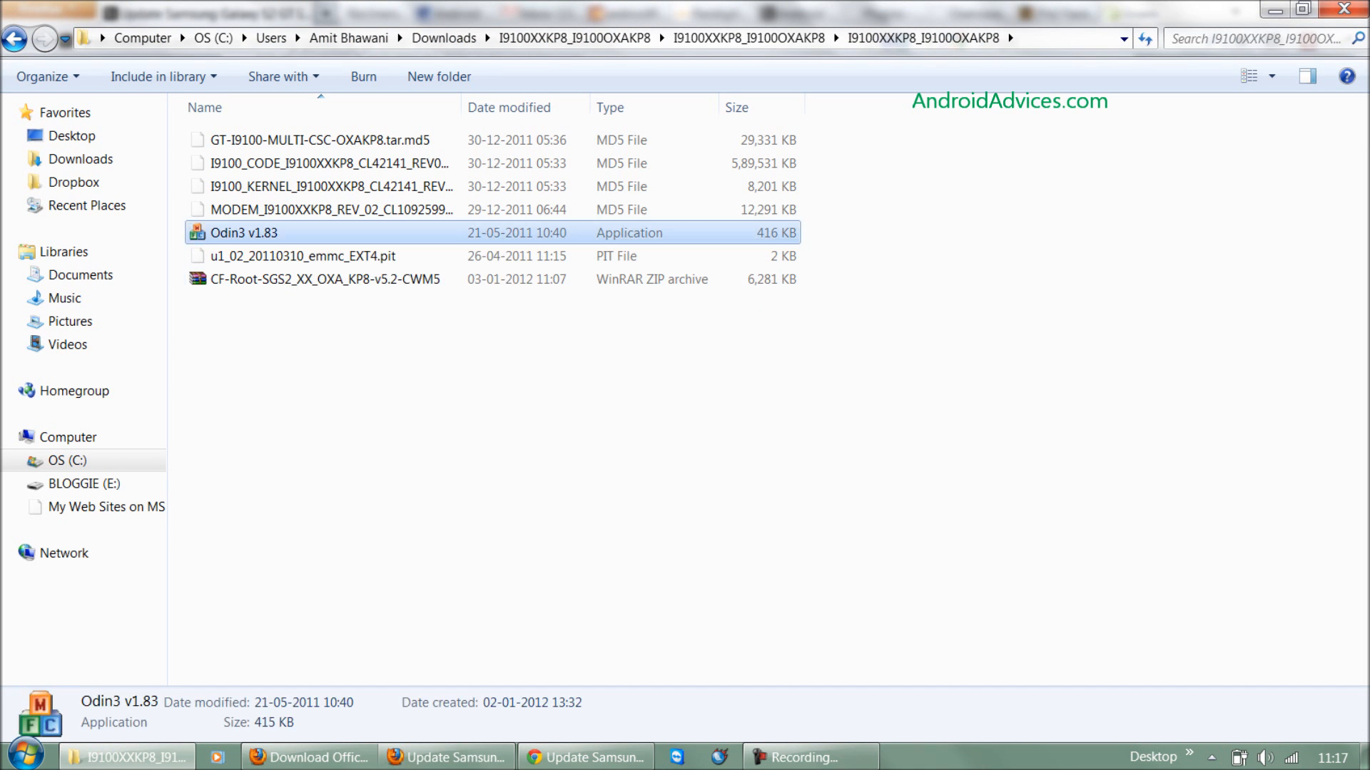
pyautogui.doubleClick(244, 233)
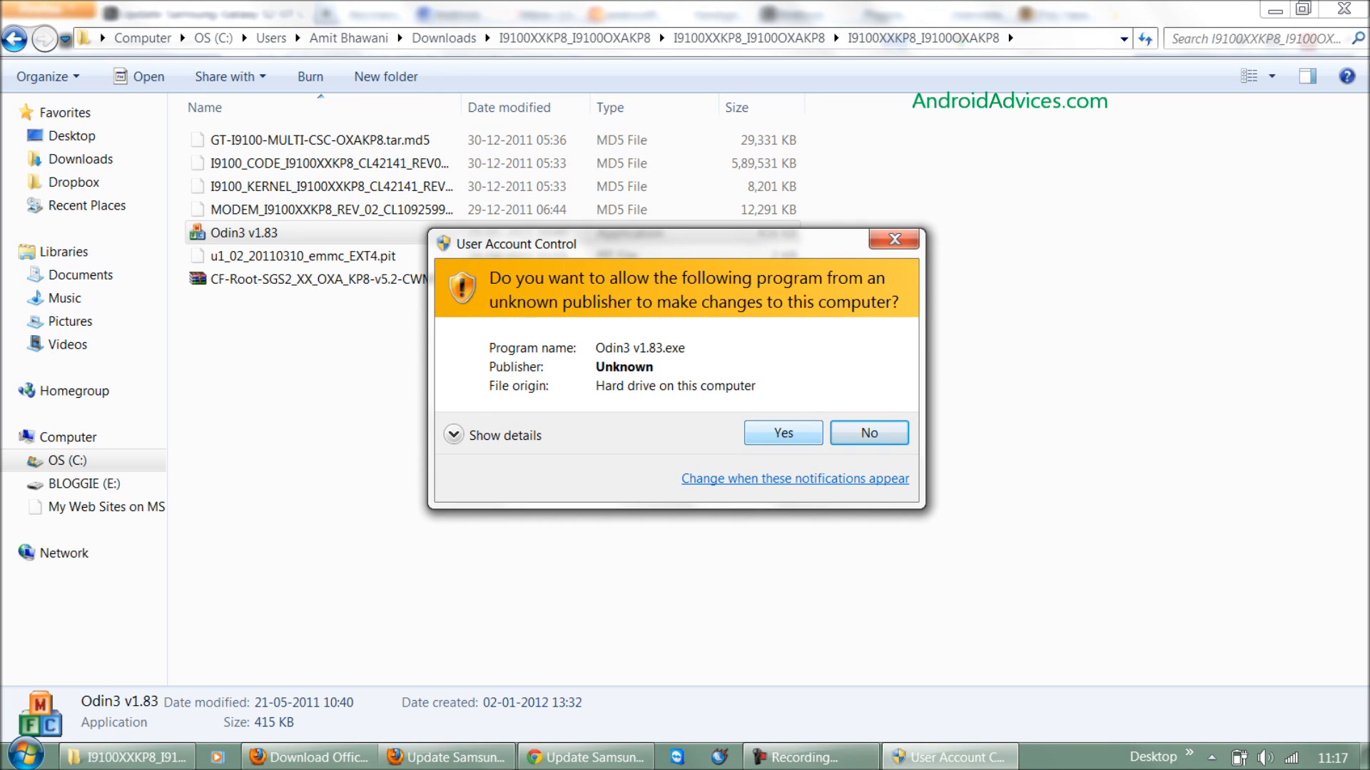
pyautogui.click(782, 433)
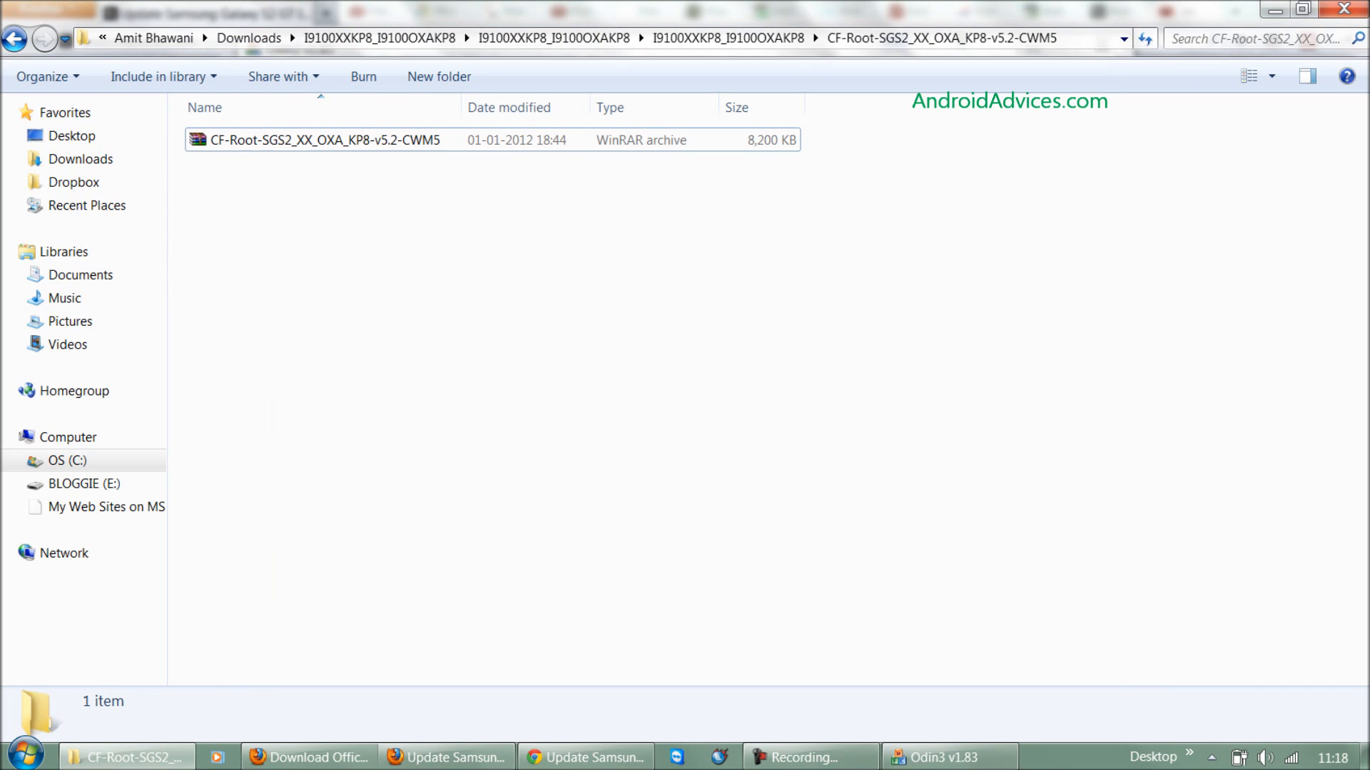
# Load the extracted CF-Root kernel tar package into Odin3's PDA slot
pyautogui.click(947, 756)
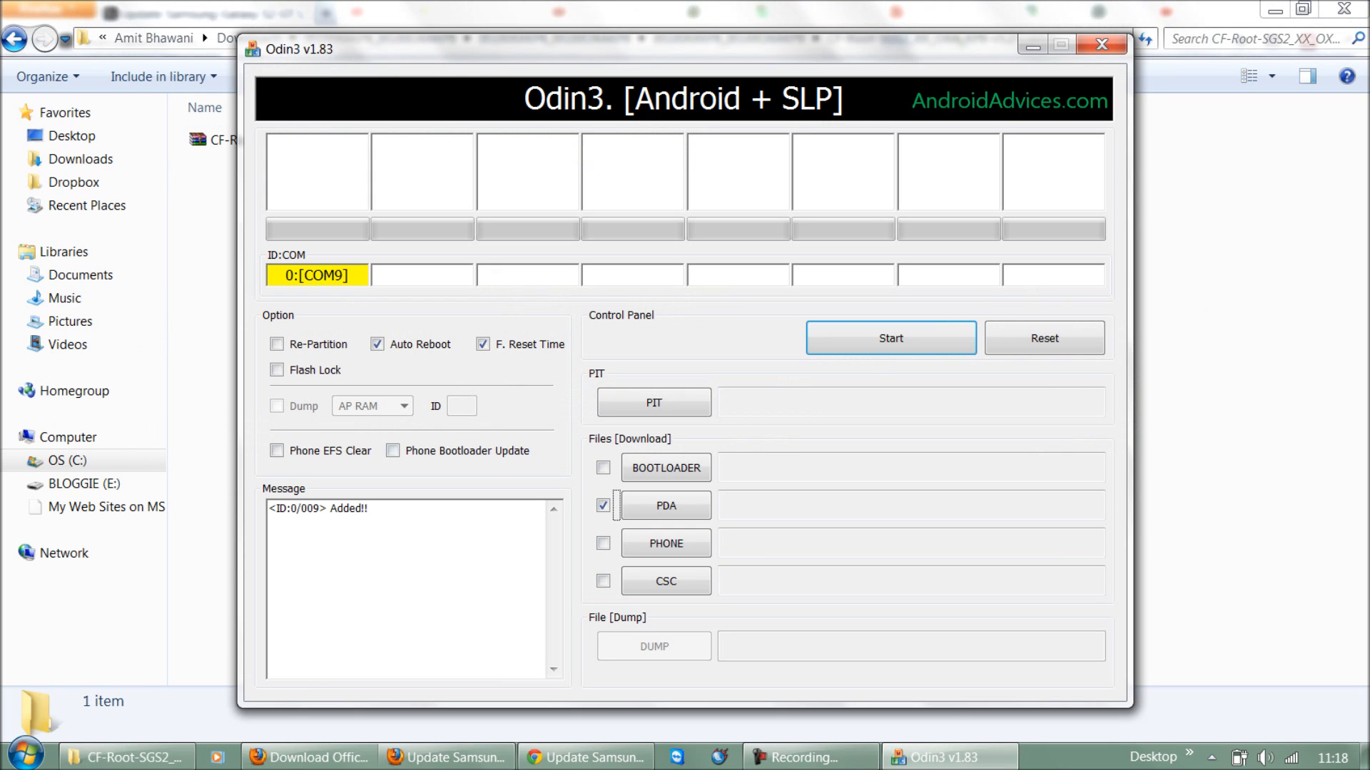
pyautogui.click(664, 505)
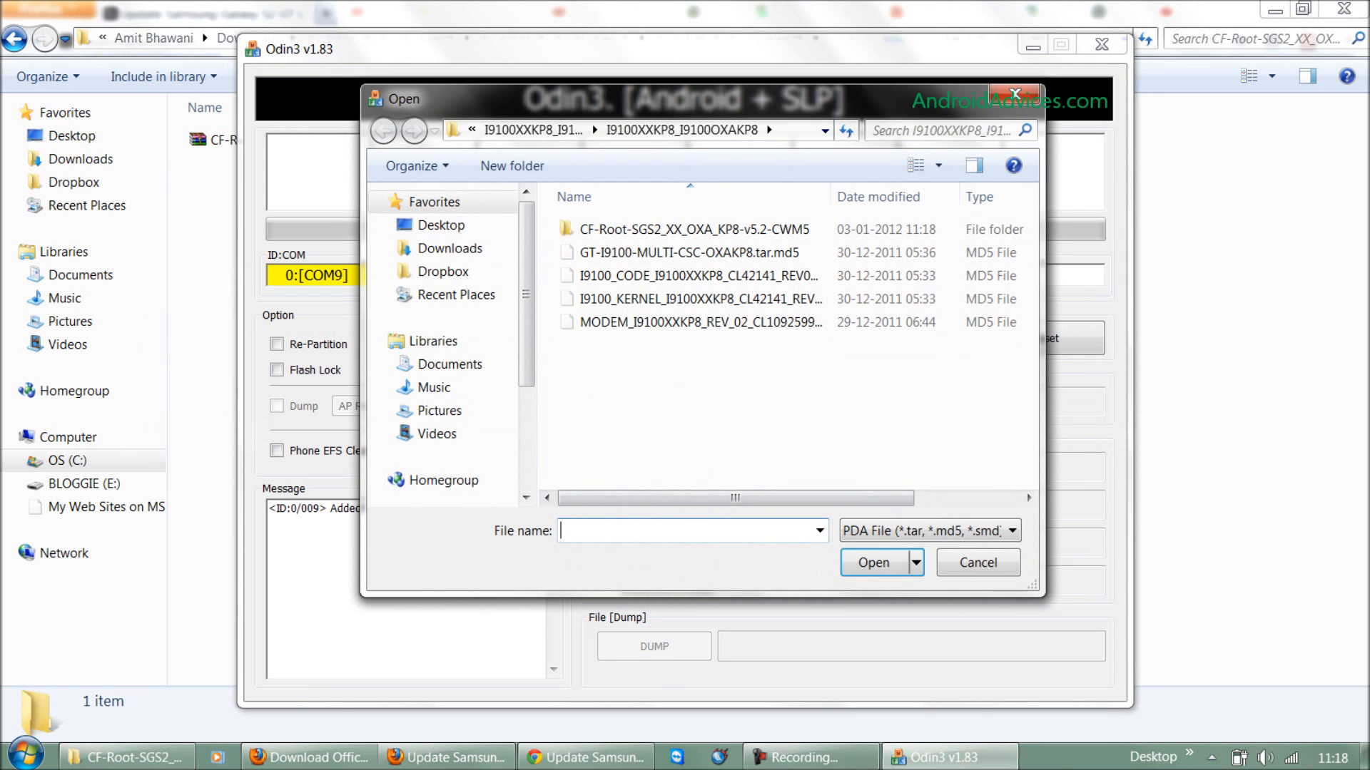
pyautogui.click(872, 562)
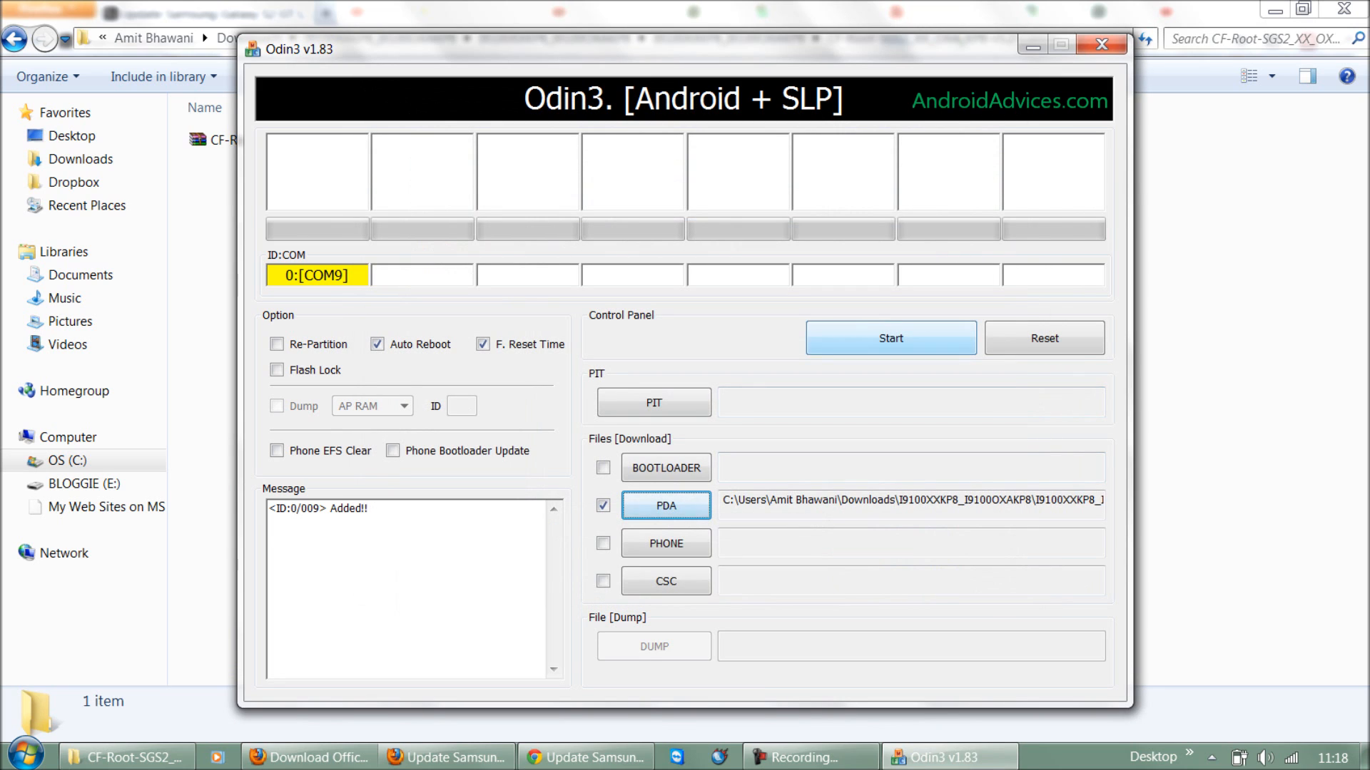
# Start the kernel flash and wait for Odin3 to report PASS with one thread succeeded
pyautogui.click(891, 338)
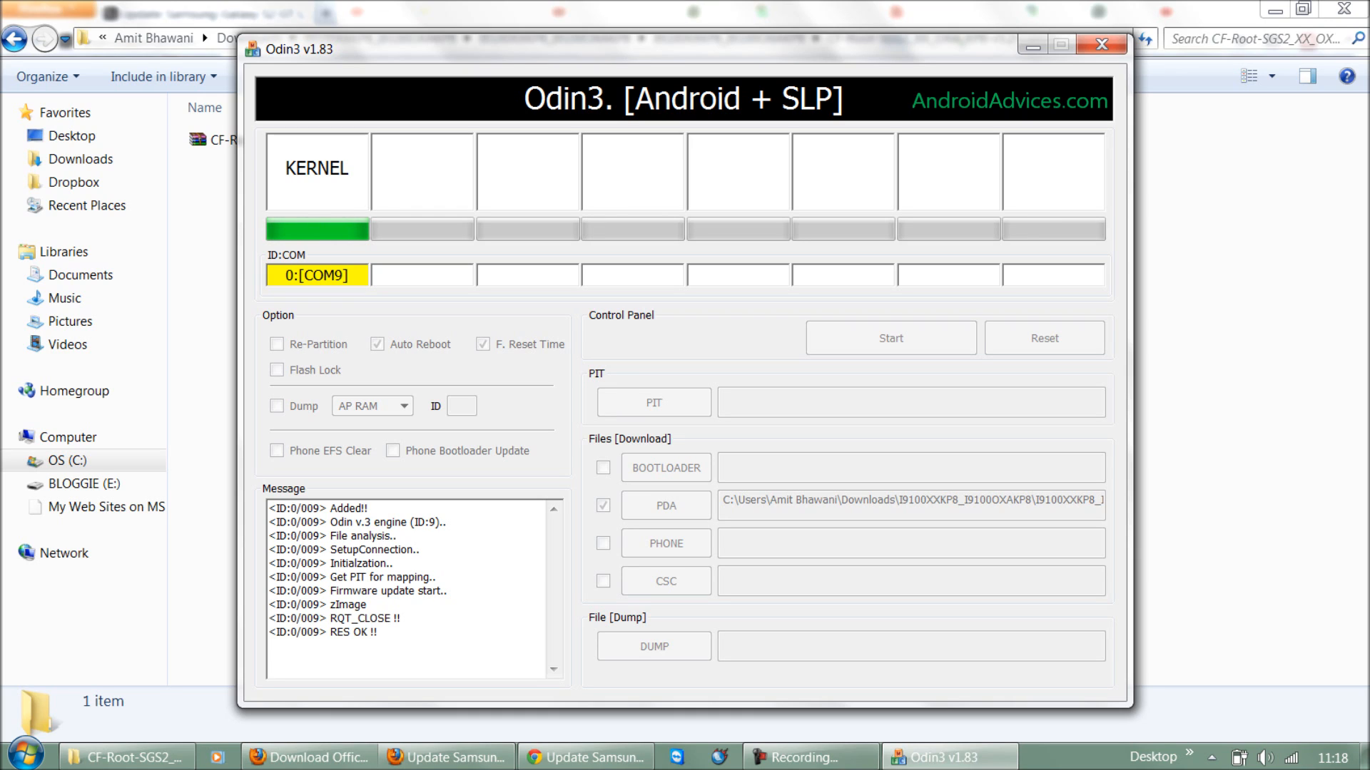
pyautogui.click(891, 338)
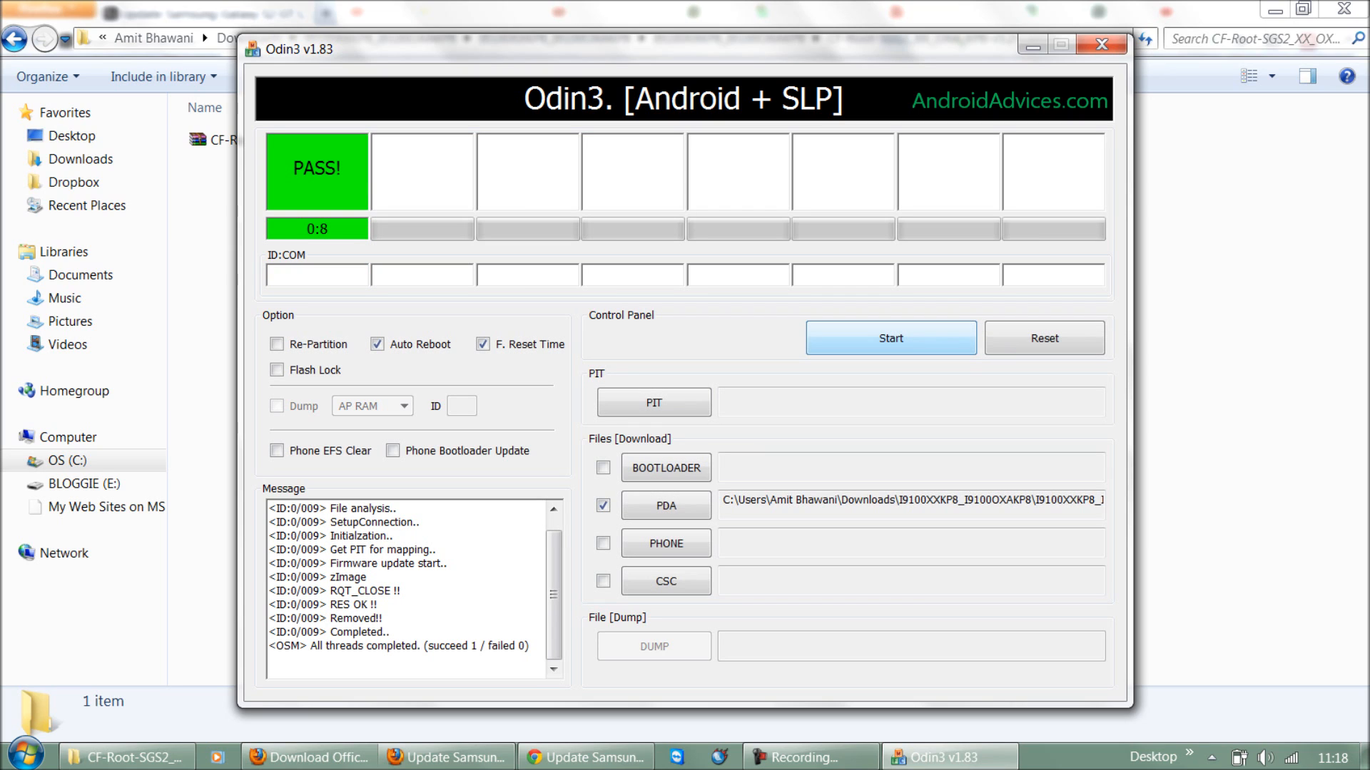